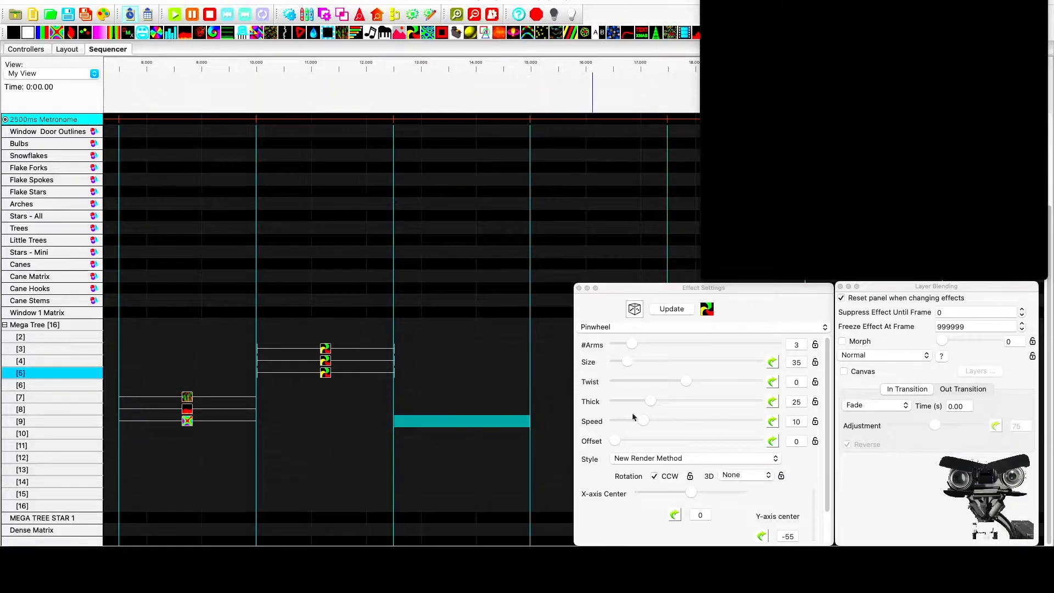
mouse_move(890, 376)
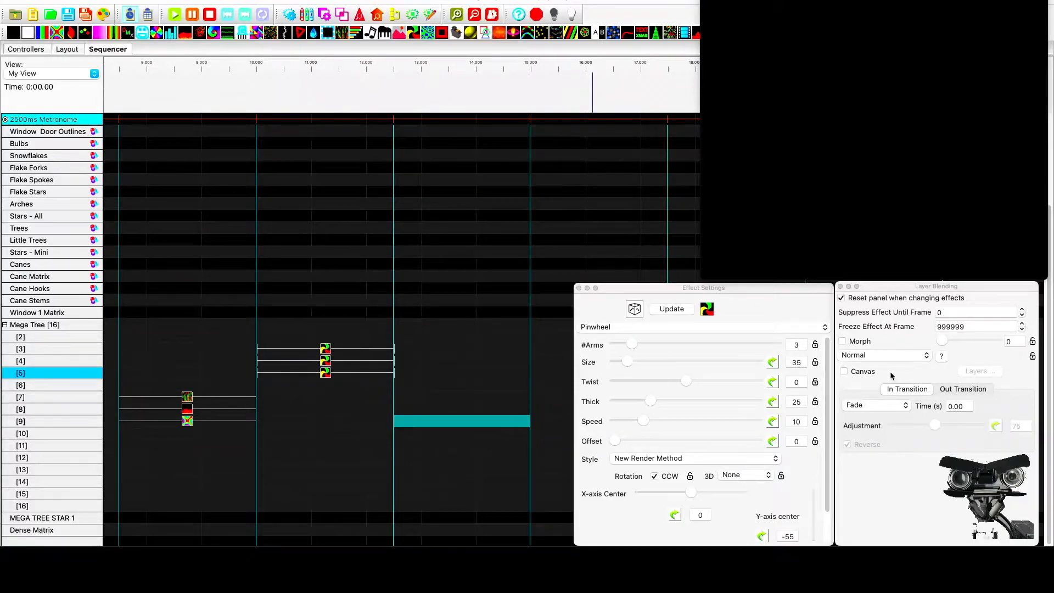
mouse_move(884, 355)
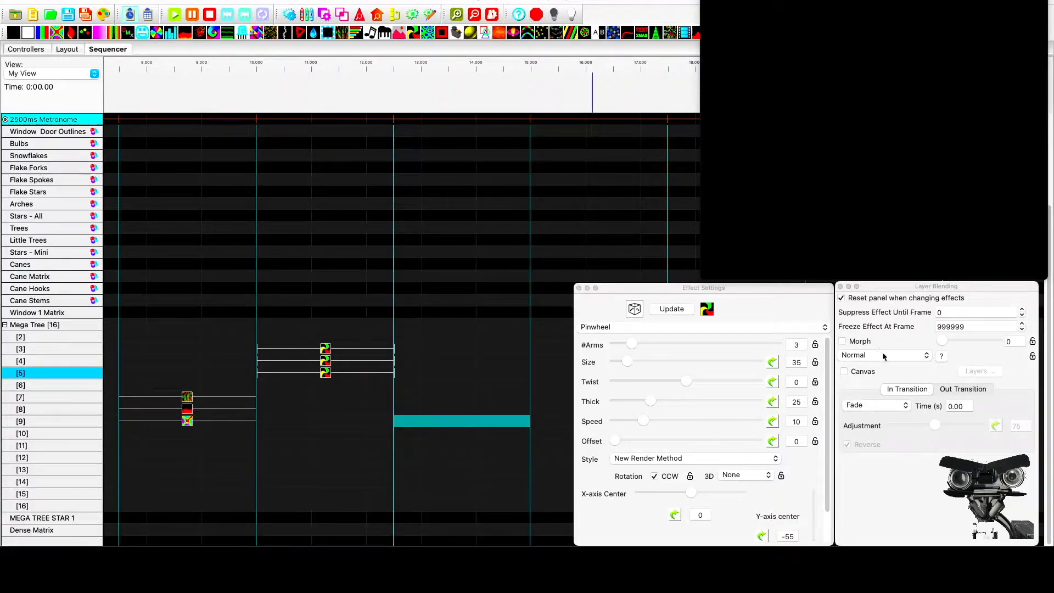
- Review the Layer Blending mode list and leave it unchanged
left_click(883, 355)
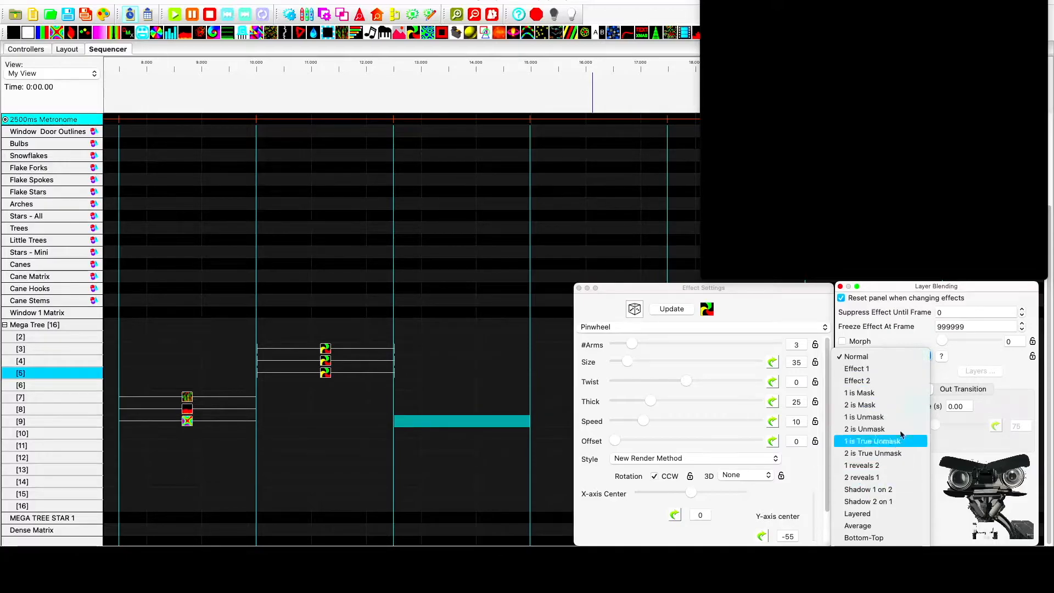
left_click(856, 356)
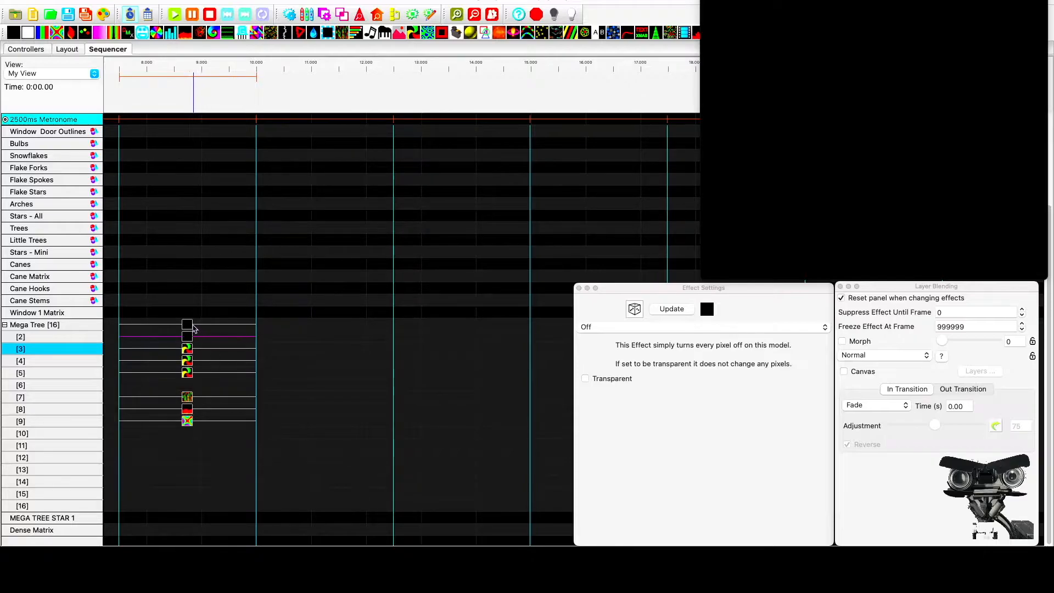
- Select layer 2's Off effect and enable Transparent and Canvas blending on it
left_click(34, 325)
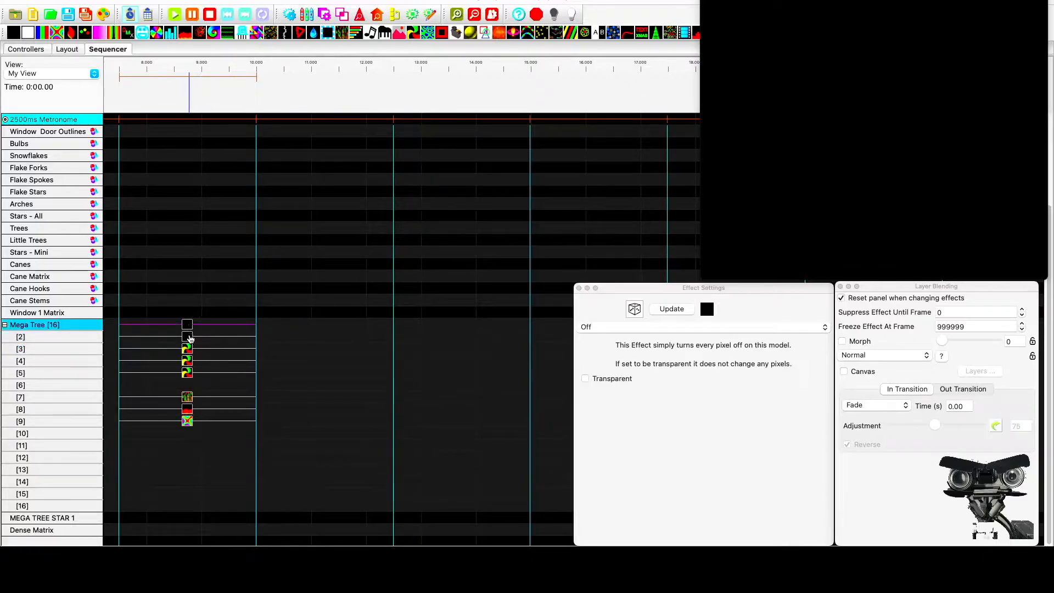
left_click(20, 336)
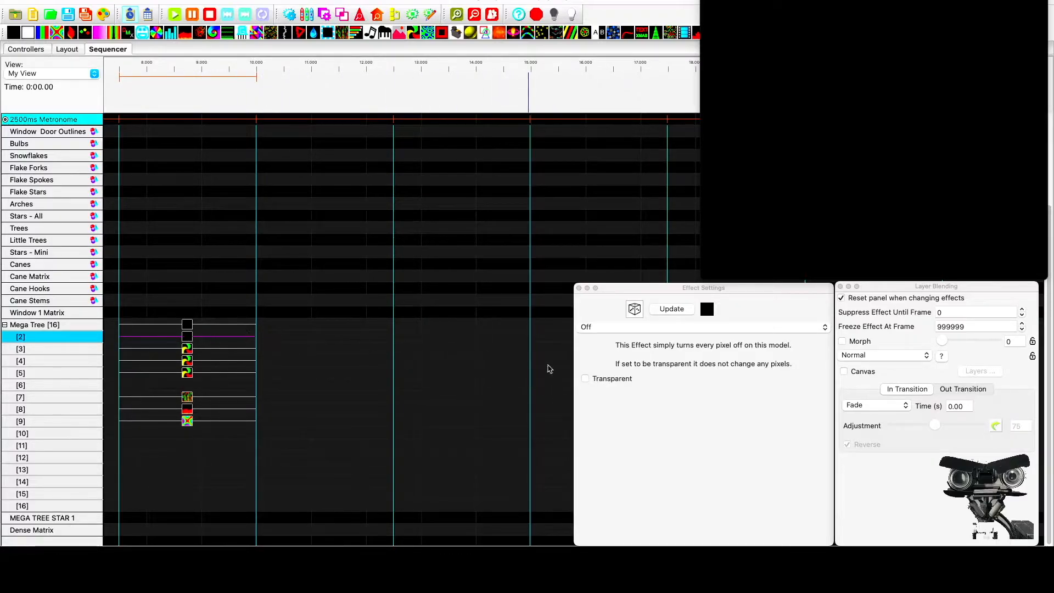
left_click(585, 379)
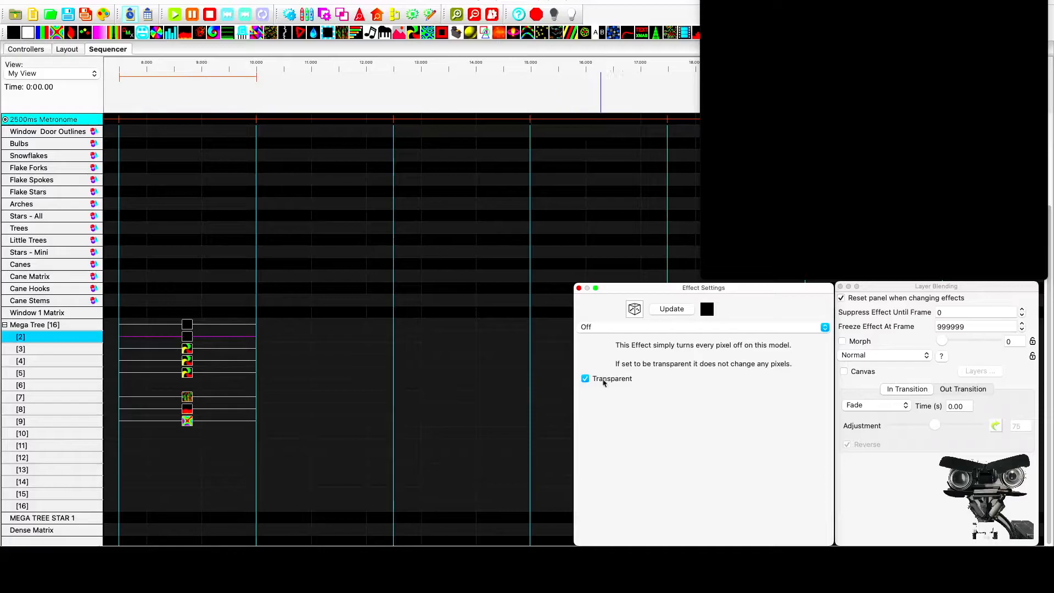
mouse_move(690, 396)
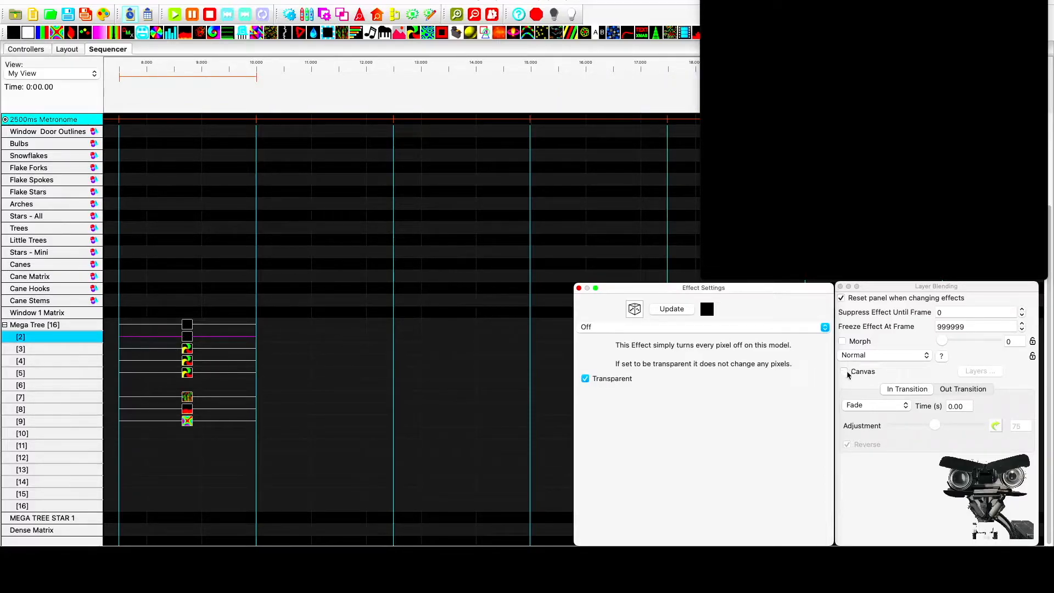
left_click(842, 371)
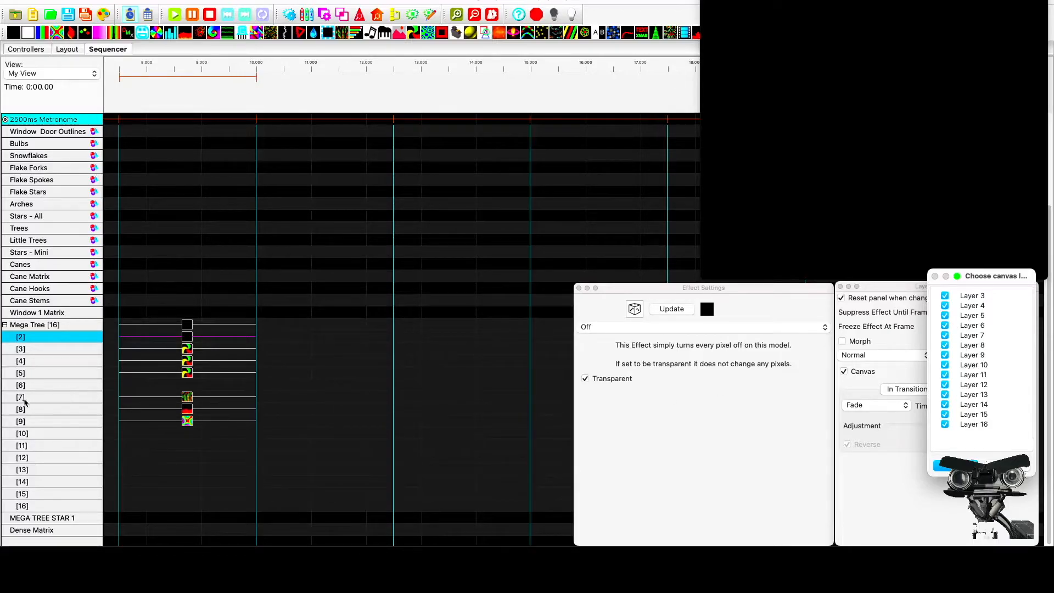
mouse_move(60, 403)
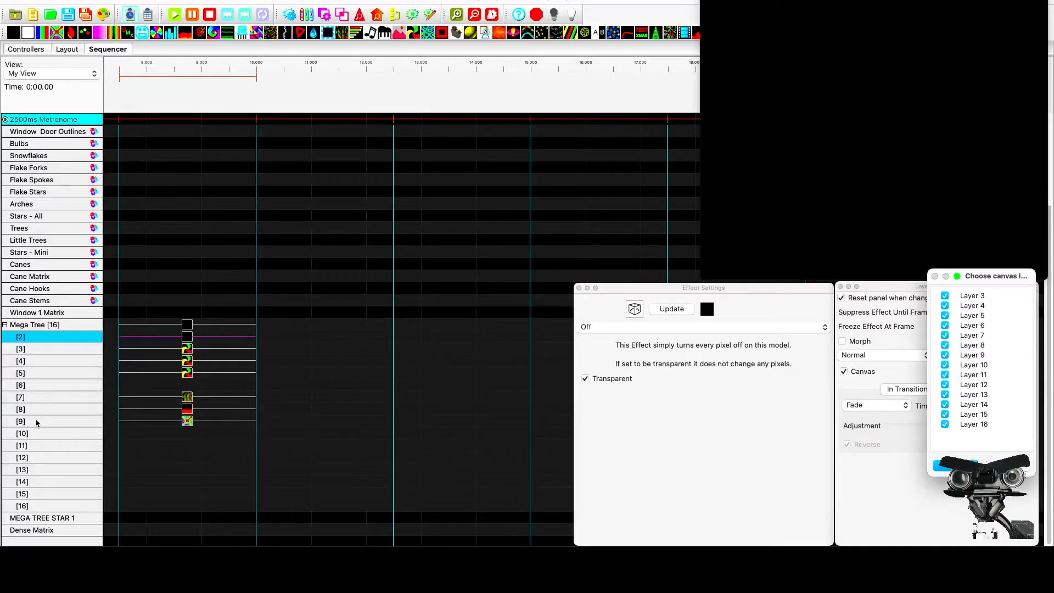
- Untick Layer 3 and the other upper layers so layer 2's canvas keeps only Layers 7–9
left_click(972, 296)
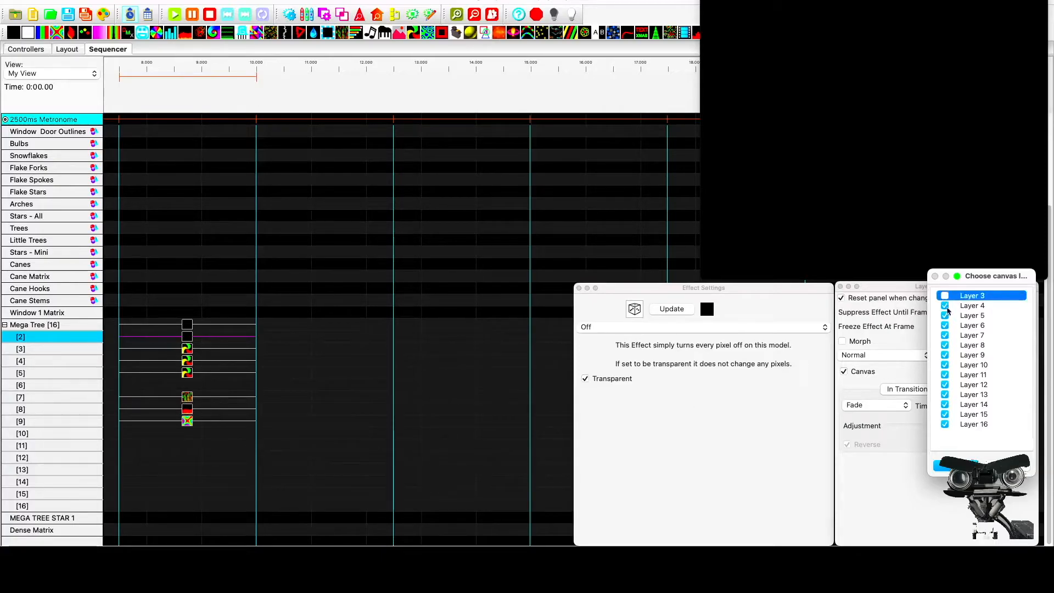
left_click(972, 325)
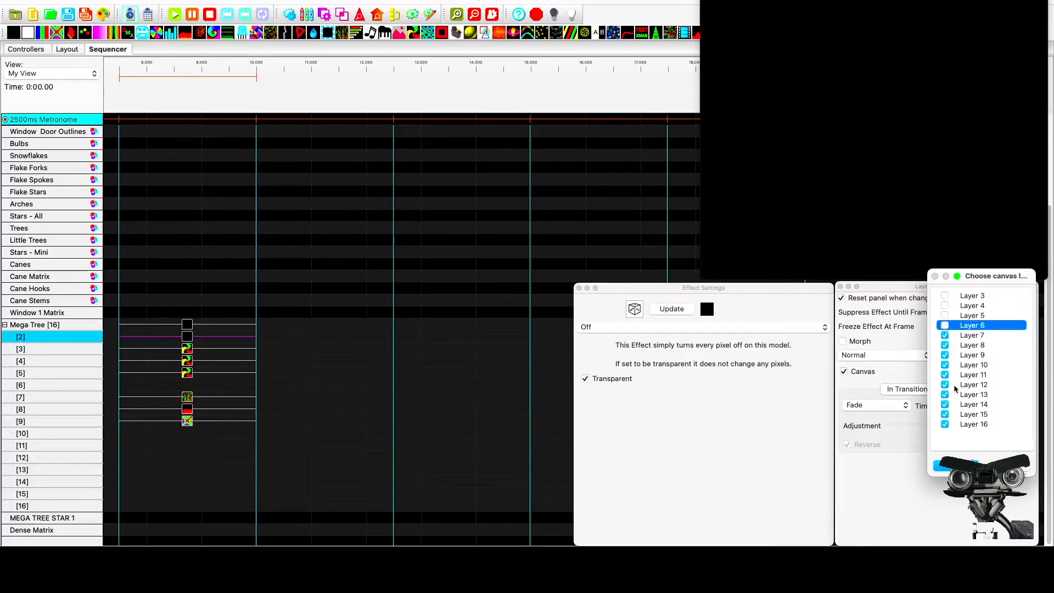
left_click(973, 375)
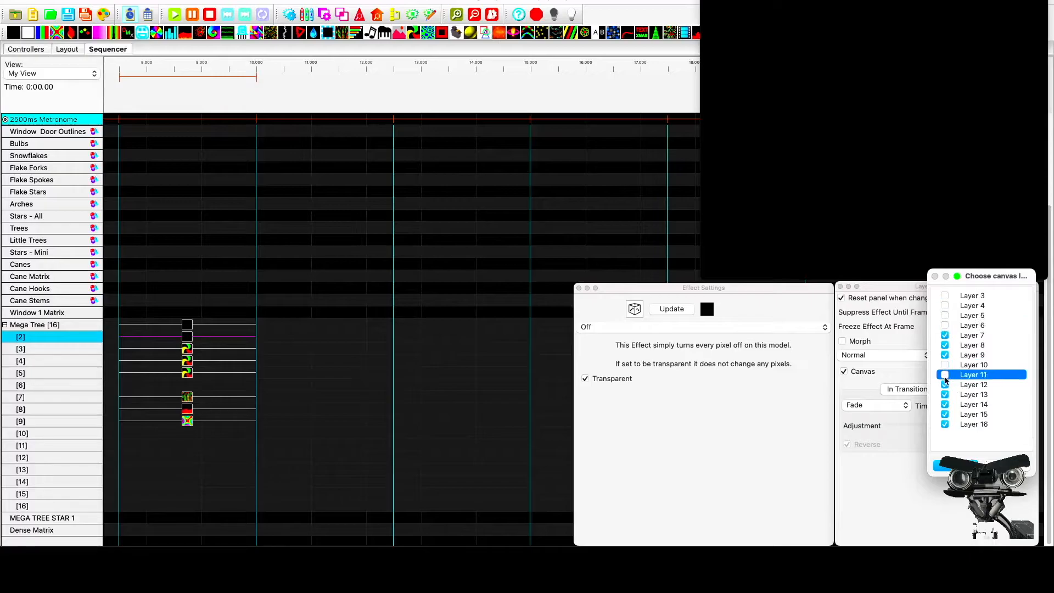
left_click(973, 404)
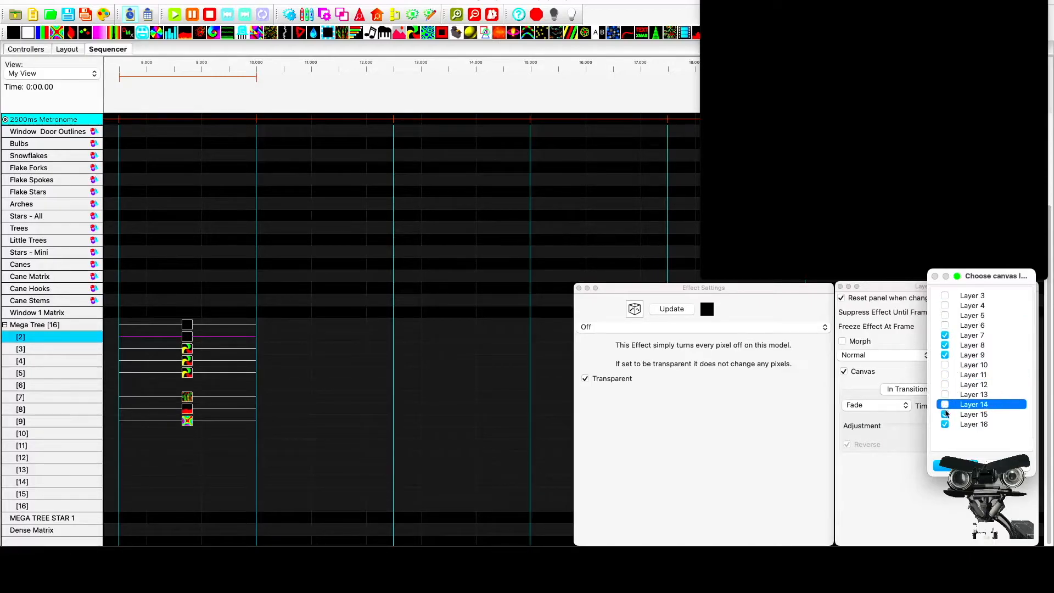
left_click(974, 424)
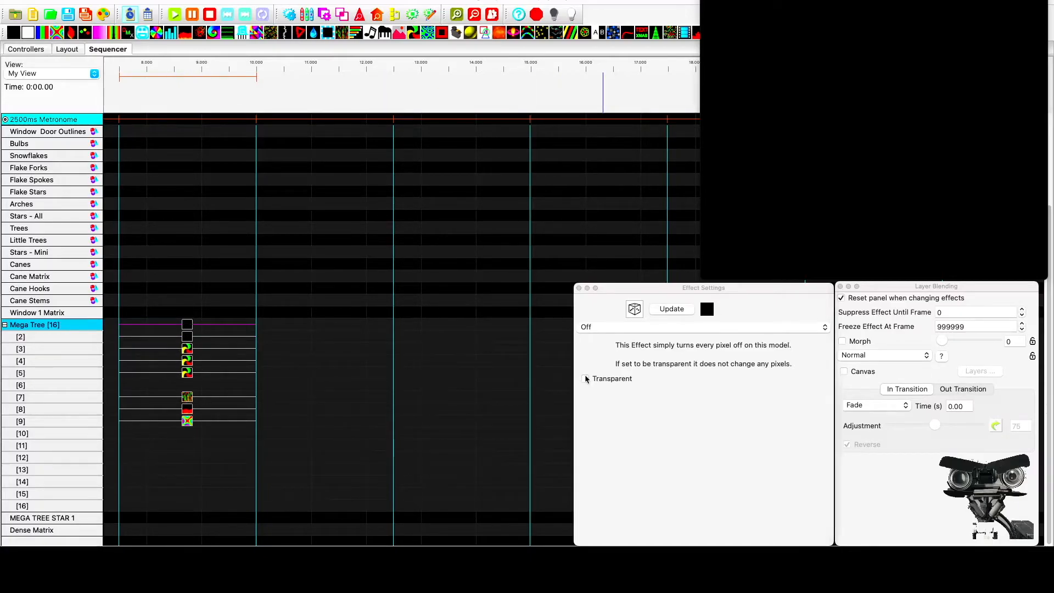
- Enable Transparent and Canvas blending on the Mega Tree group's Off effect
left_click(585, 379)
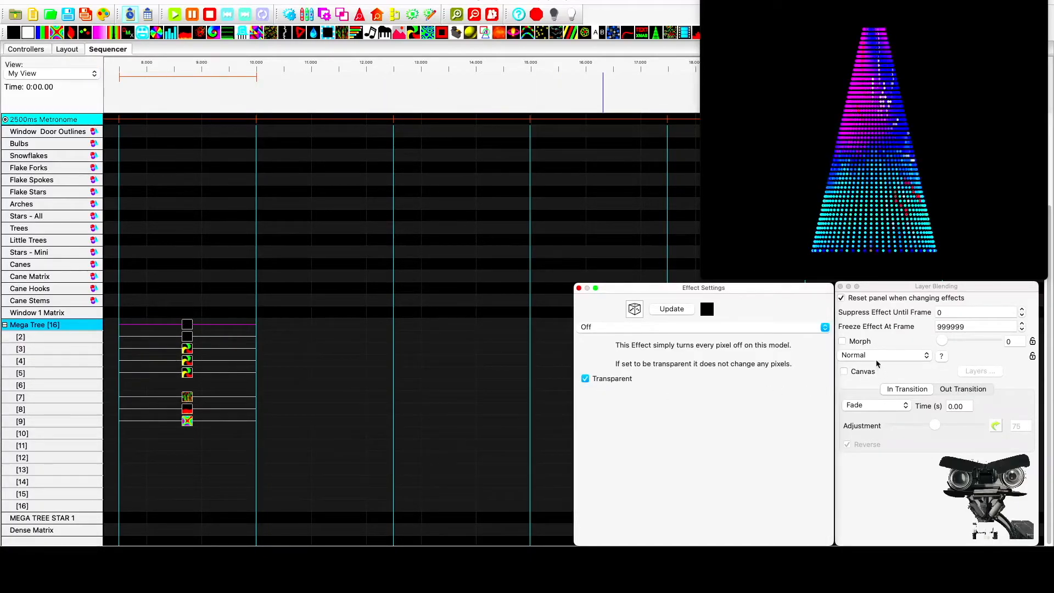
left_click(843, 371)
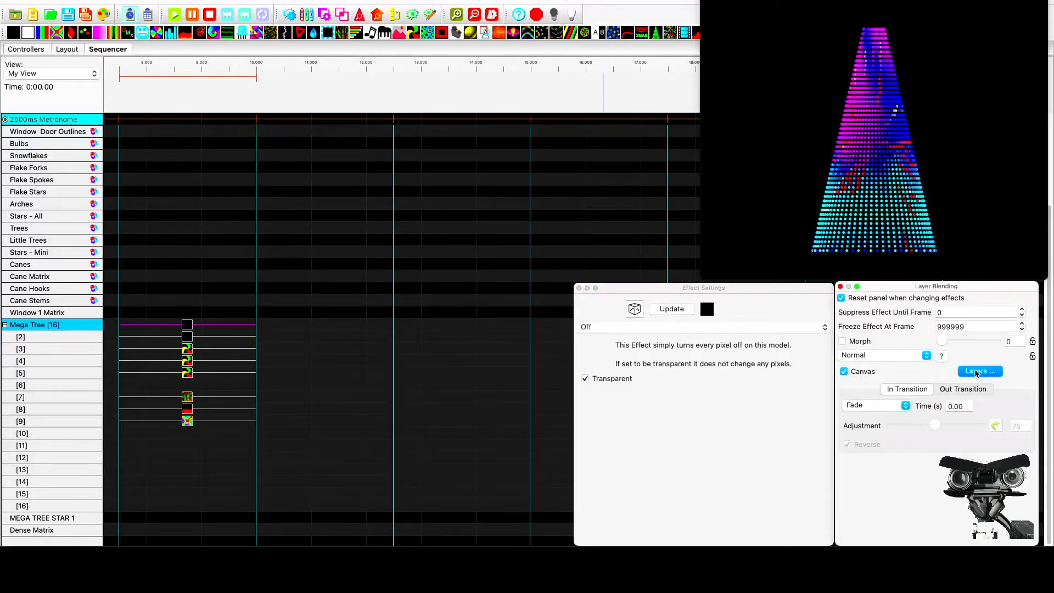
left_click(979, 371)
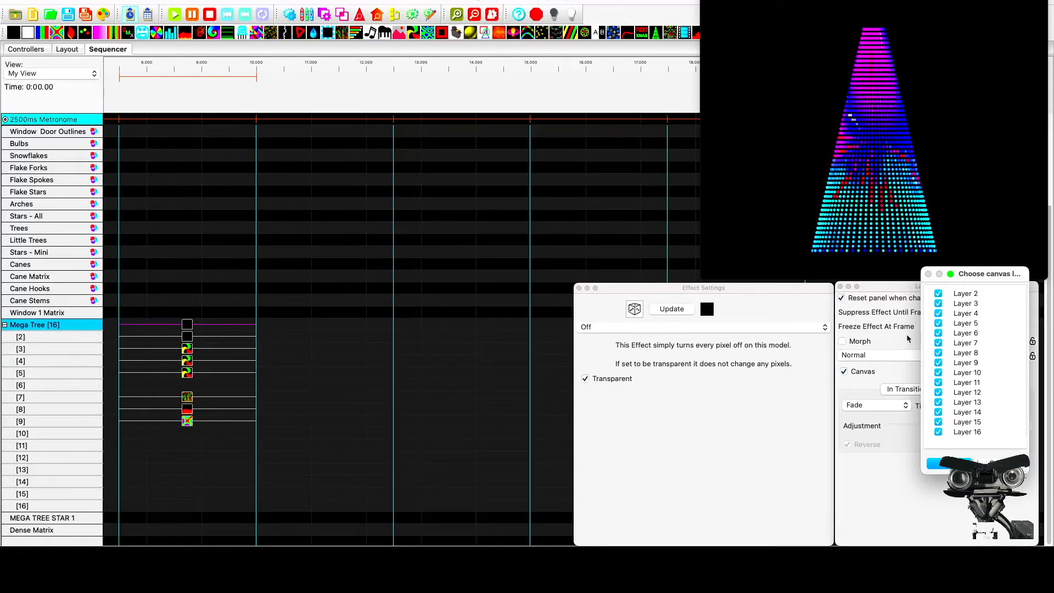
- Untick Layer 2 and the lower layers so the group's canvas keeps only Layers 3–5
left_click(967, 294)
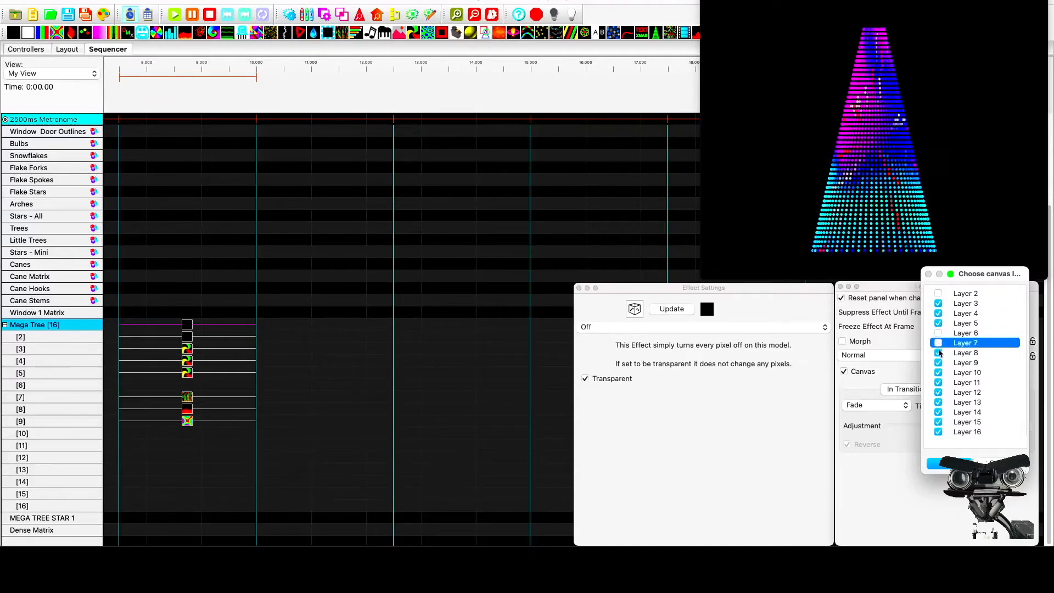
left_click(967, 382)
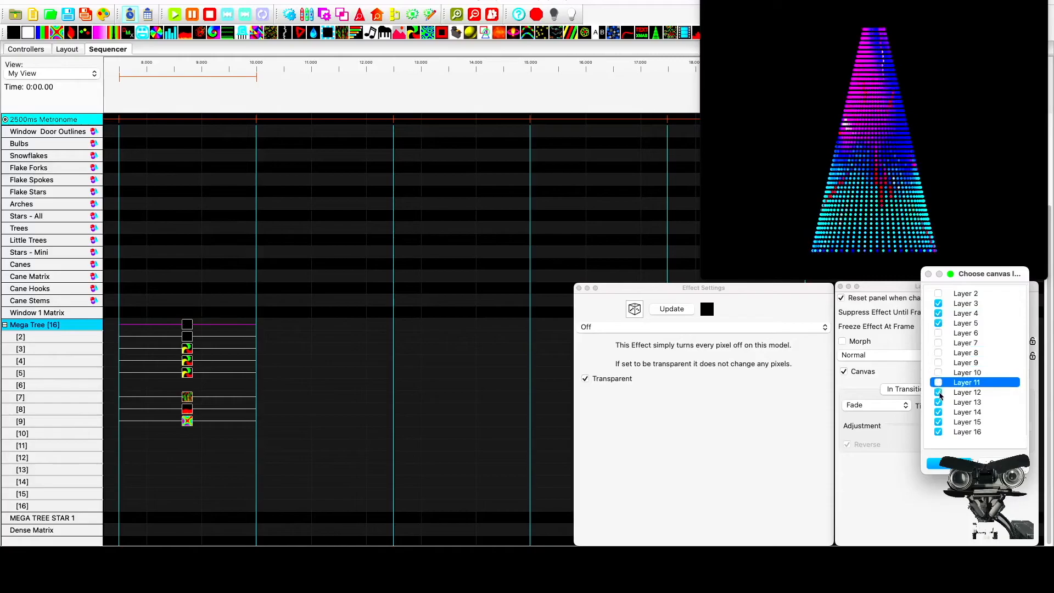
left_click(966, 422)
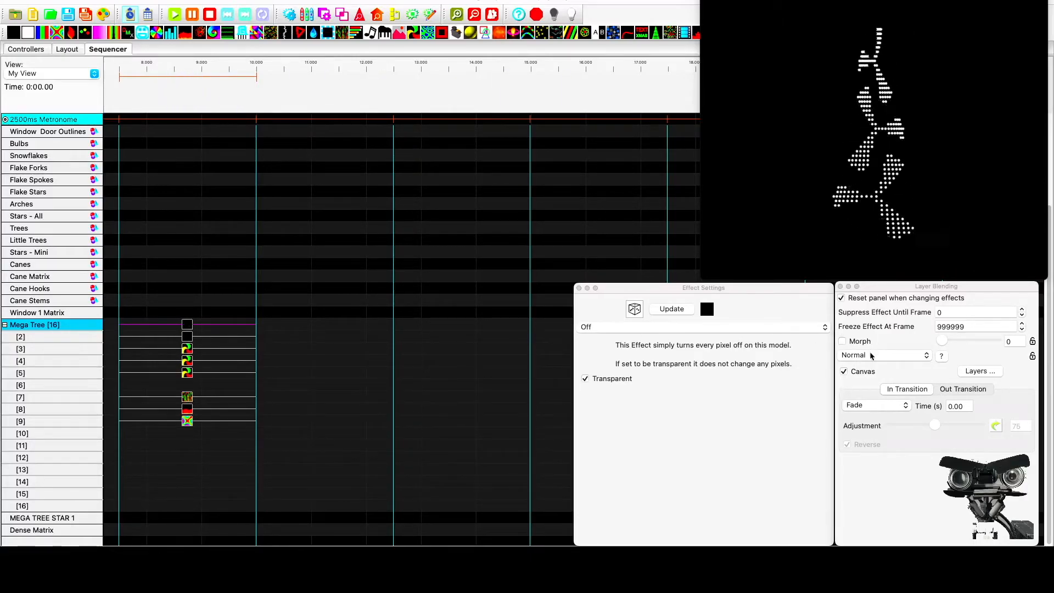
- Set the group Off effect's blending mode to Effect 2
left_click(884, 355)
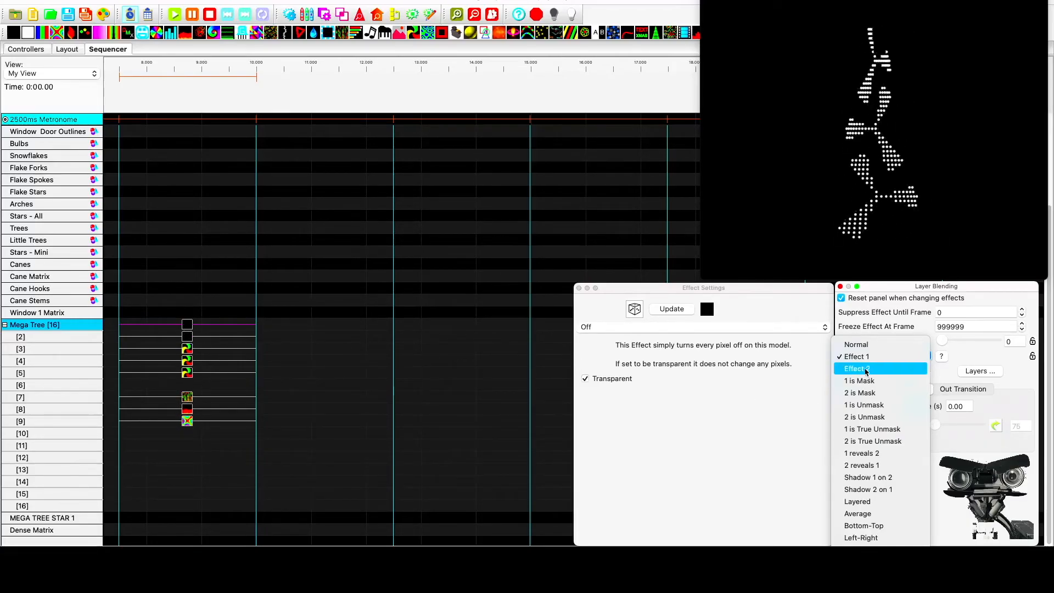
left_click(857, 368)
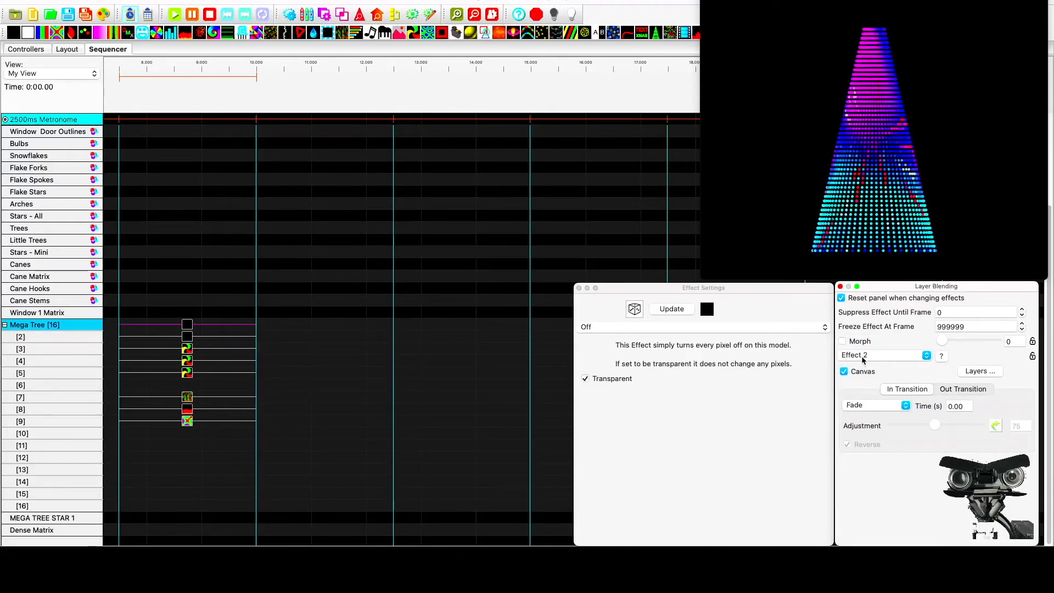
left_click(884, 355)
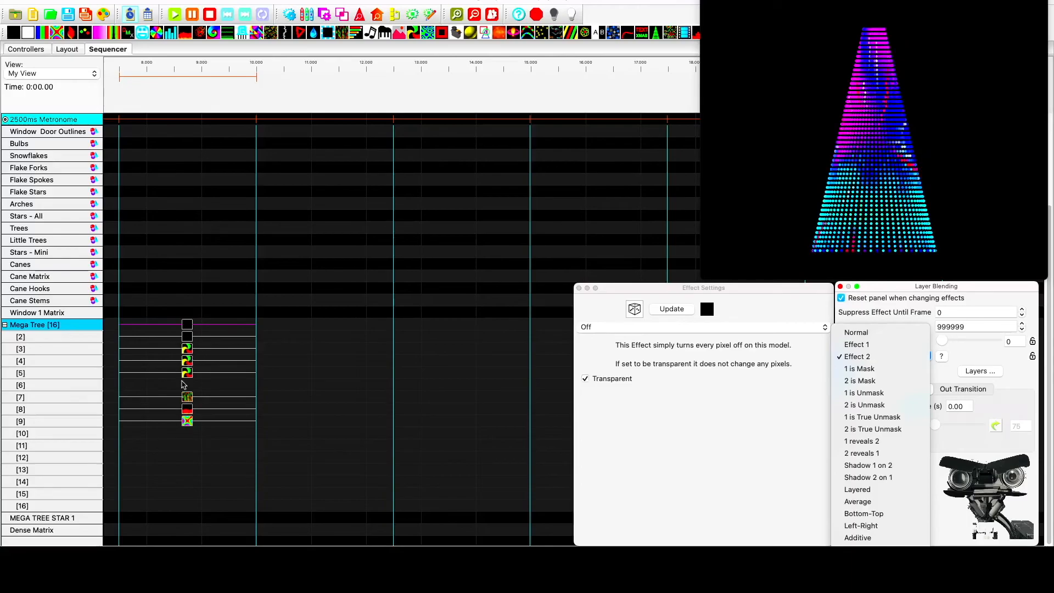
mouse_move(882, 381)
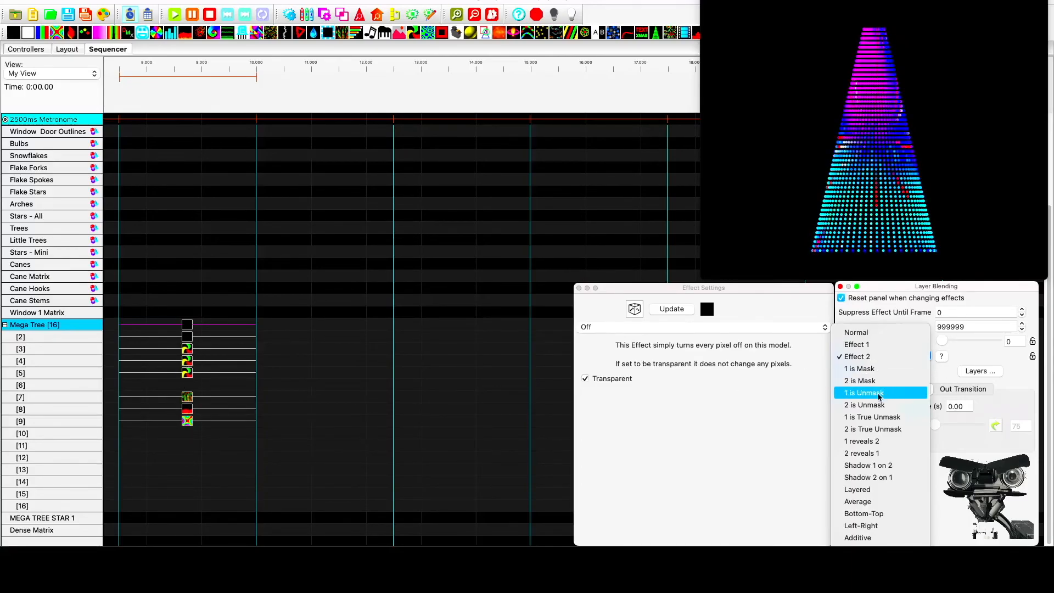
- Set the group Off effect's blending mode to 1 is Unmask
left_click(863, 393)
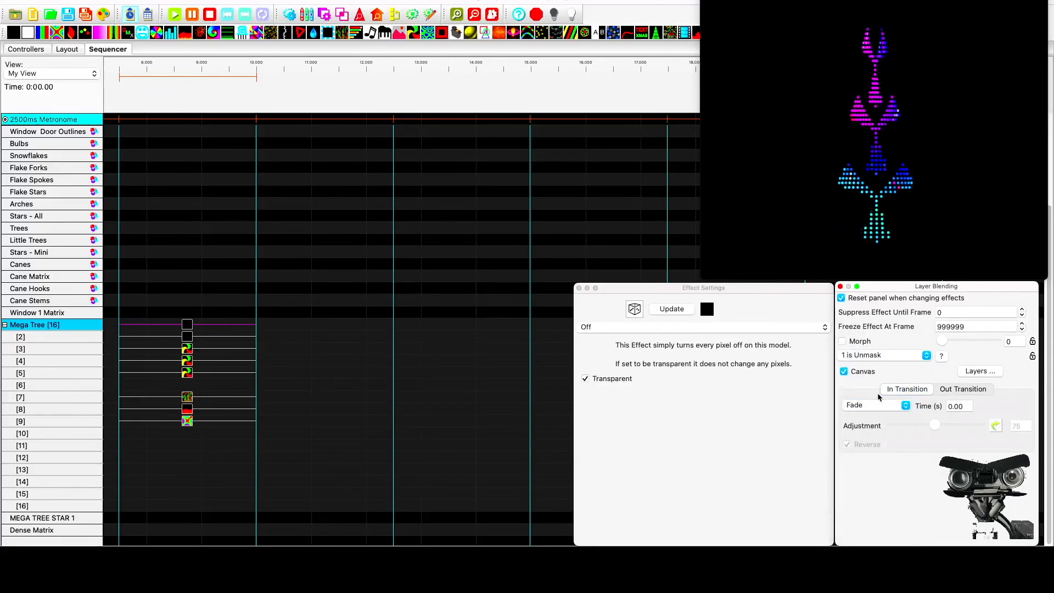